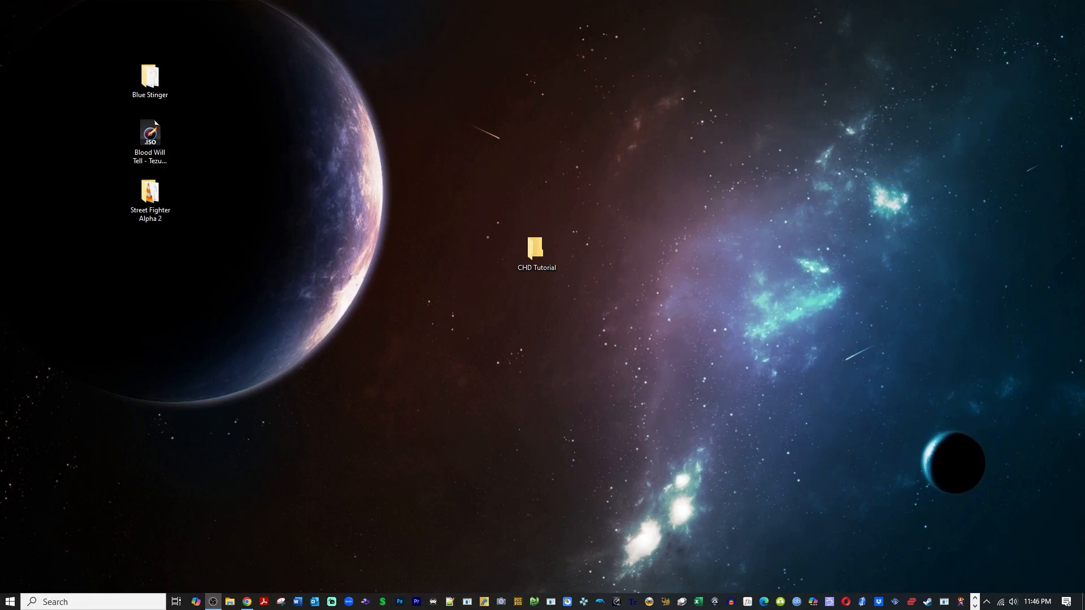
Download CHDMAN.zip from the Recalbox Wiki CHDMAN page's Windows software section.
{"action": "left_click", "coordinate": [583, 224]}
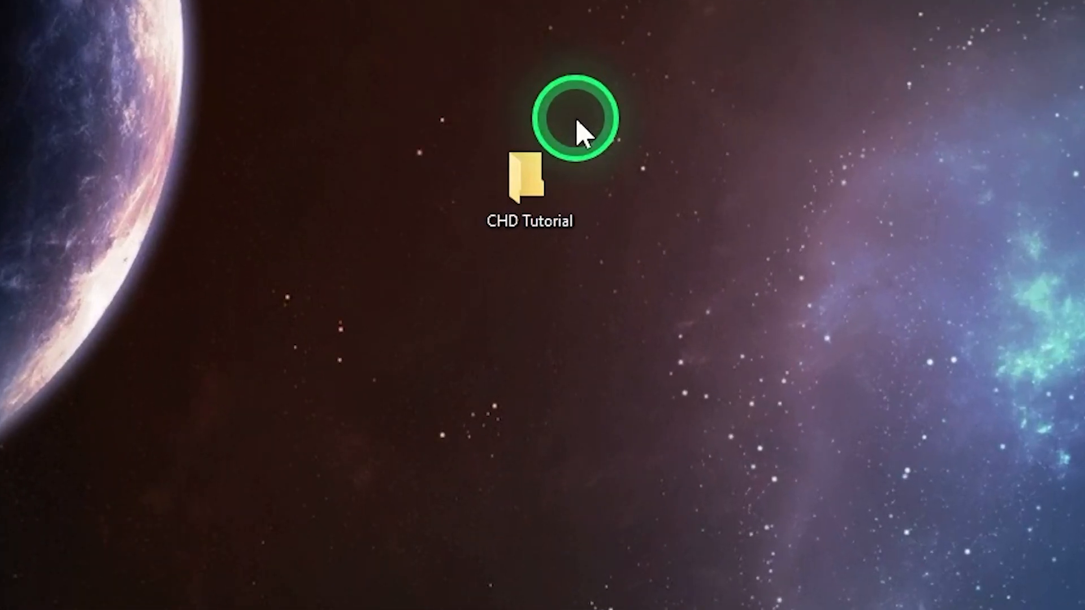
{"action": "left_click", "coordinate": [578, 127]}
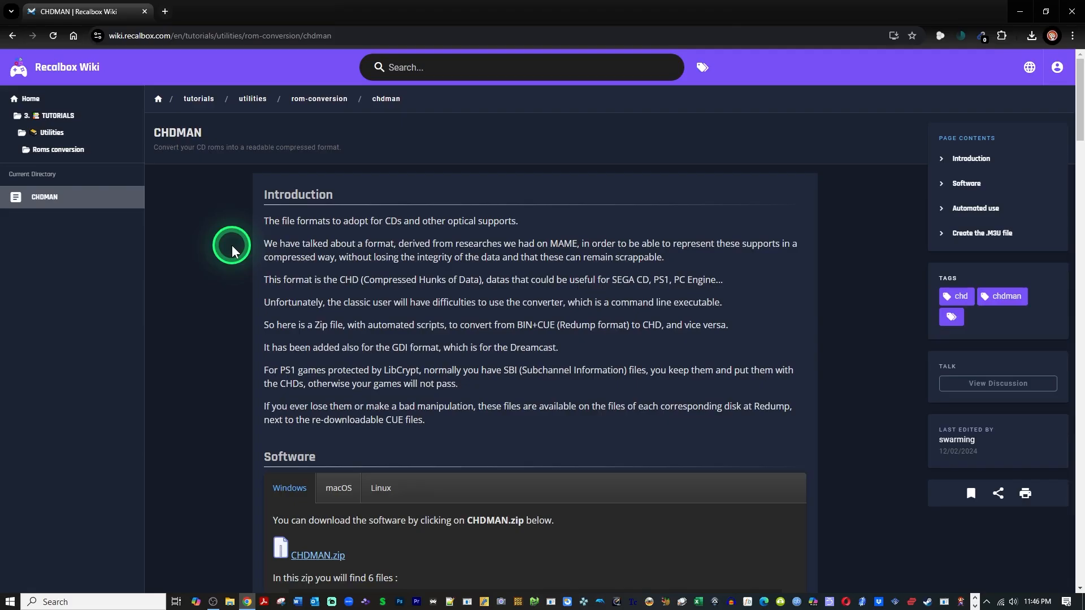
{"action": "scroll", "scroll_direction": "down", "scroll_amount": 3}
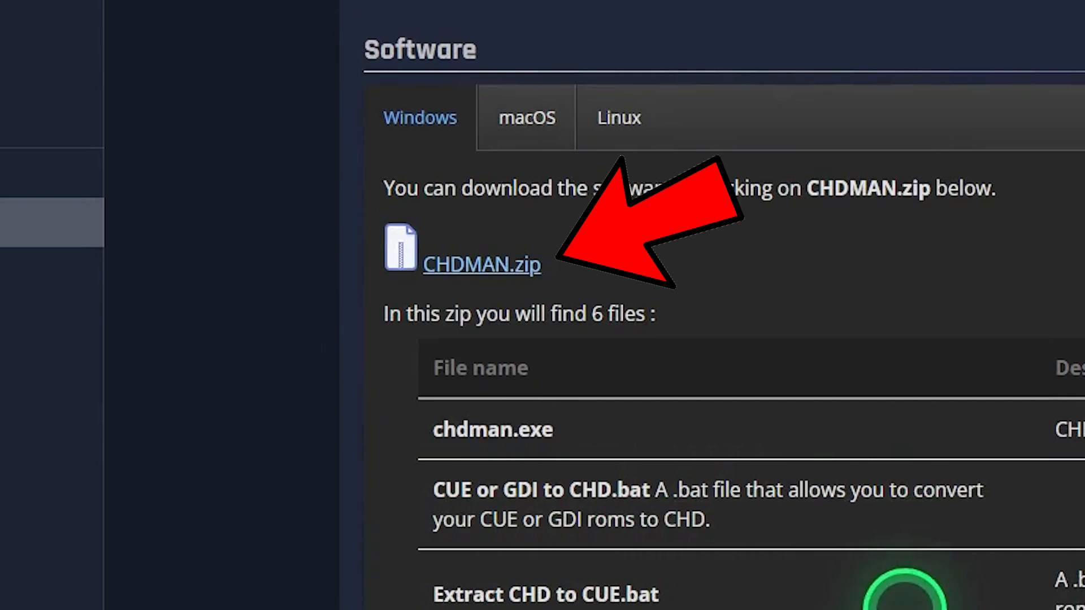
{"action": "left_click", "coordinate": [482, 264]}
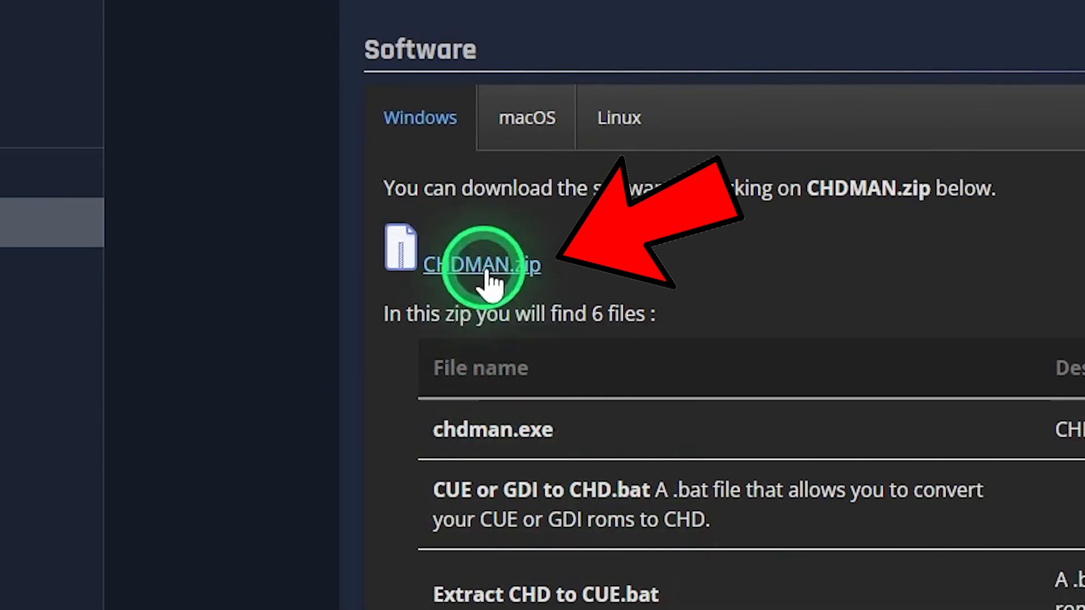
{"action": "left_click", "coordinate": [481, 265]}
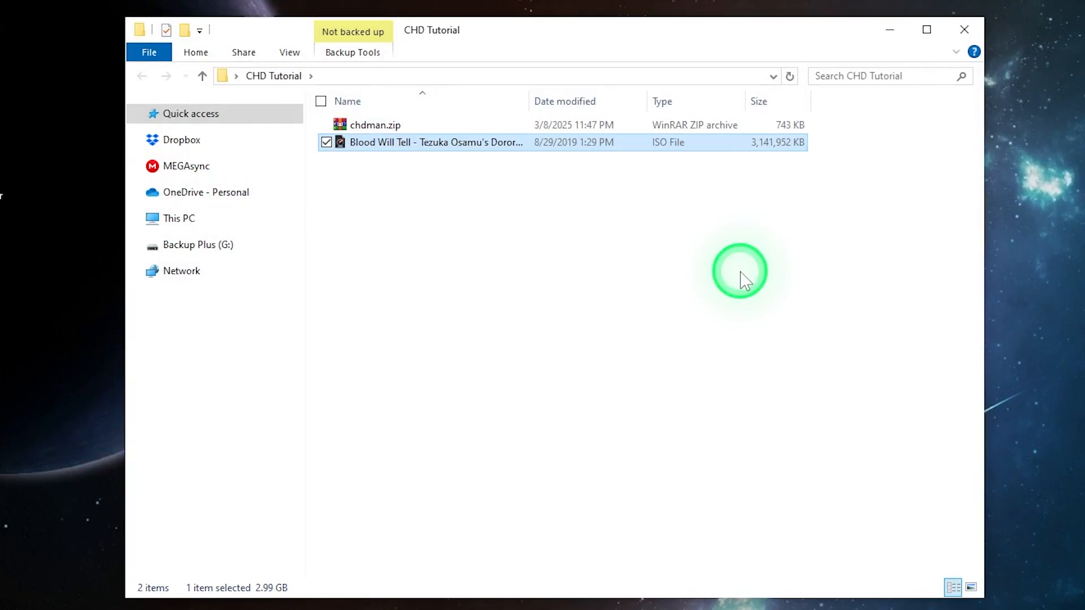
{"action": "mouse_move", "coordinate": [529, 101]}
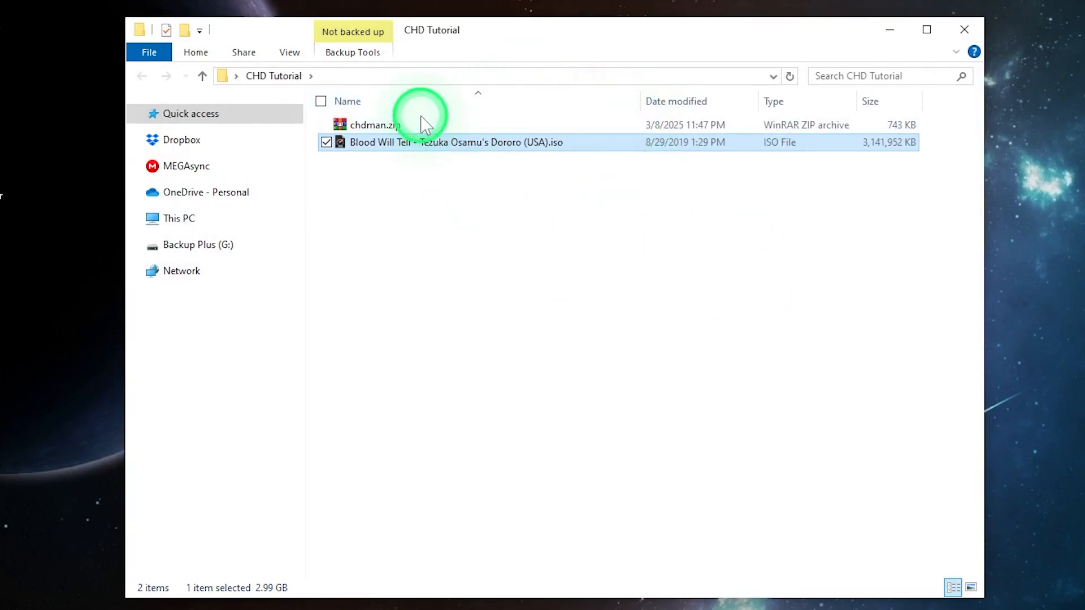
Extract chdman.zip so chdman.exe and the CHD batch files sit in CHD Tutorial.
{"action": "left_click", "coordinate": [374, 125]}
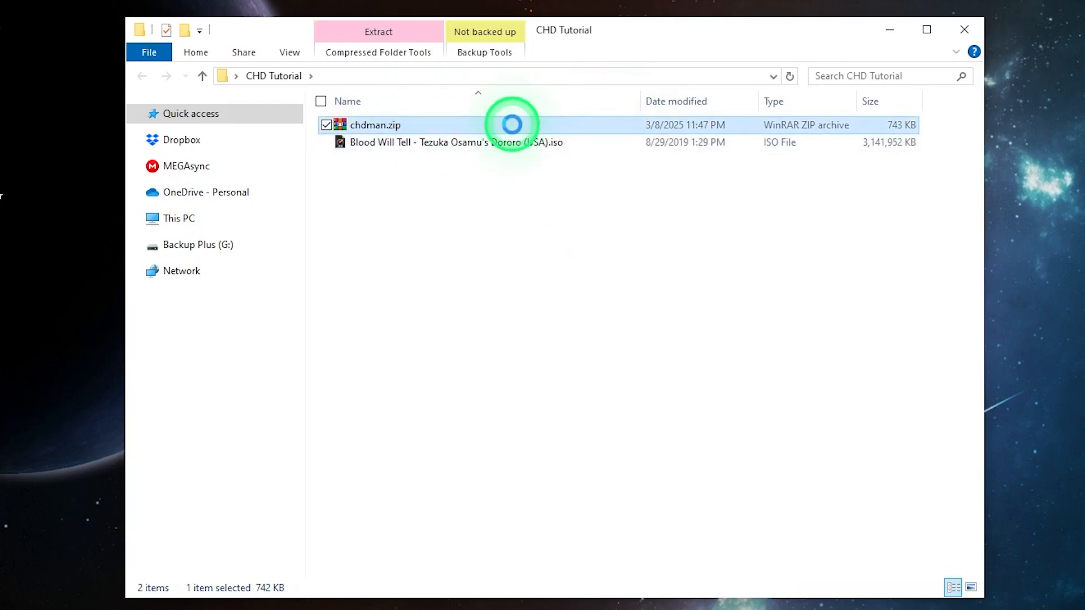
{"action": "right_click", "coordinate": [374, 125]}
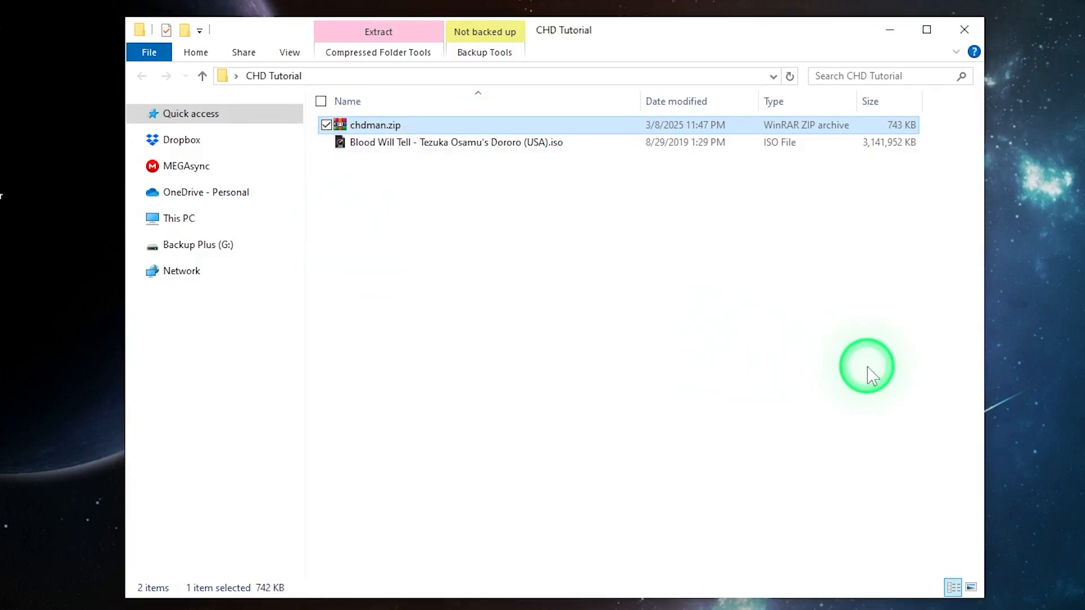
{"action": "left_click", "coordinate": [378, 32]}
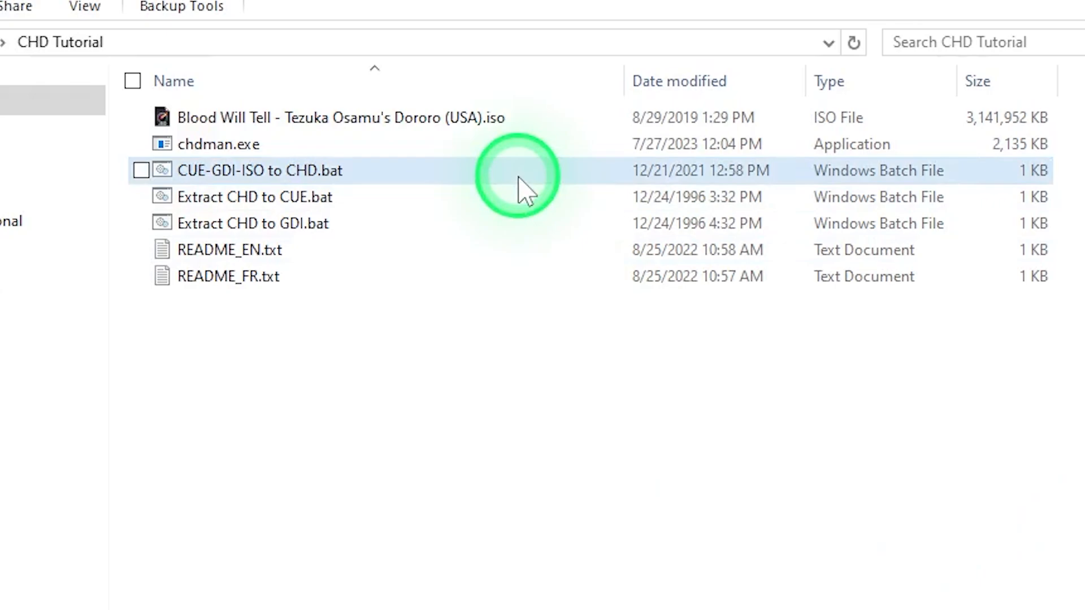
{"action": "mouse_move", "coordinate": [467, 197]}
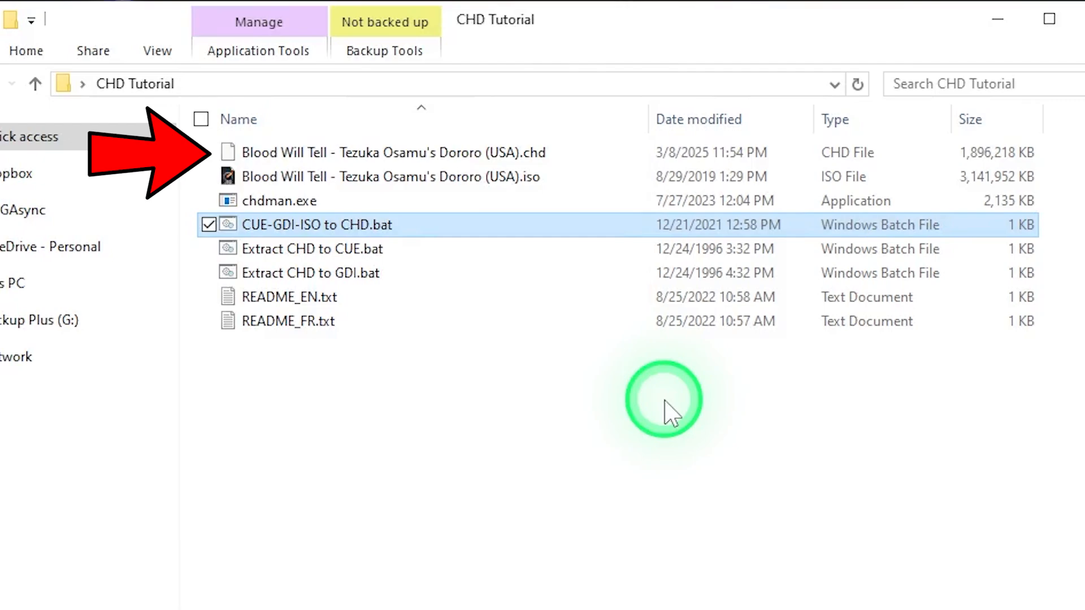
{"action": "mouse_move", "coordinate": [740, 463]}
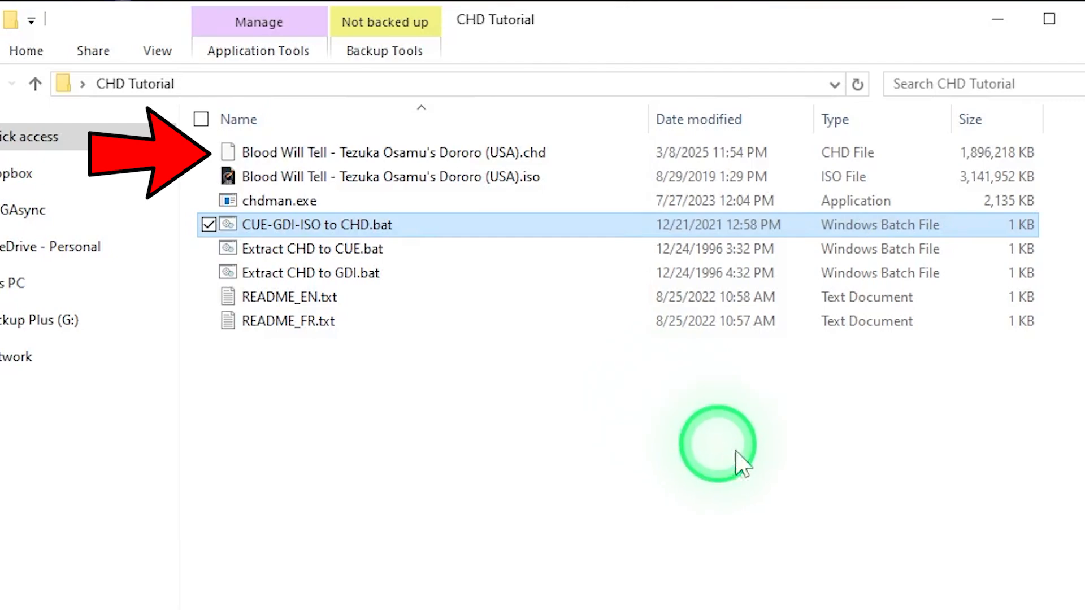
Run CUE-GDI-ISO to CHD.bat to convert the Blood Will Tell ISO into a ~1.9 GB .chd.
{"action": "left_click", "coordinate": [389, 177]}
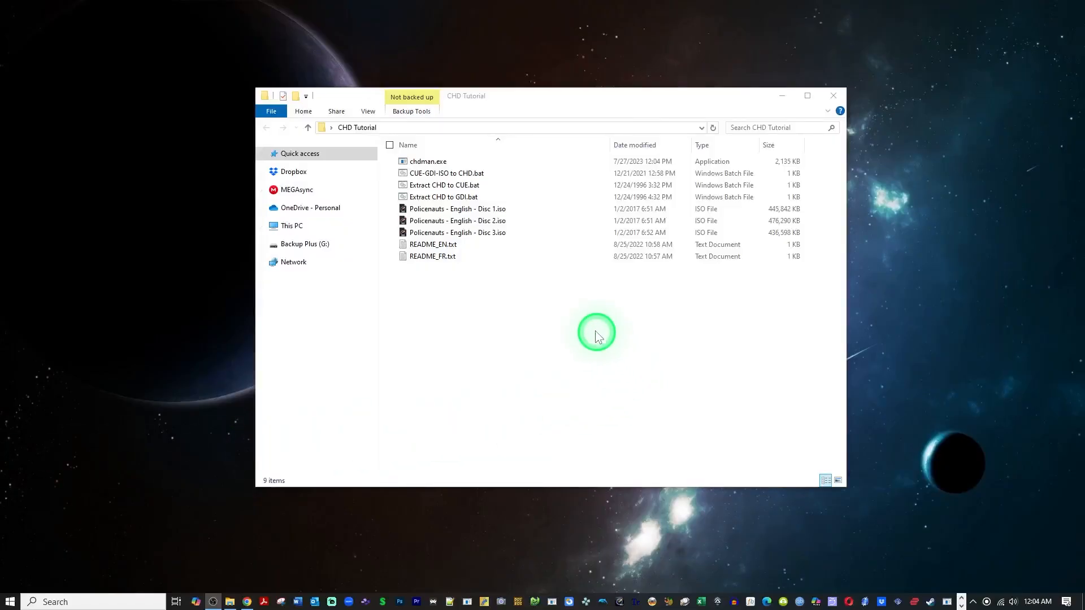
Browse to the game library folder holding the Japanese and European title folders.
{"action": "double_click", "coordinate": [446, 173]}
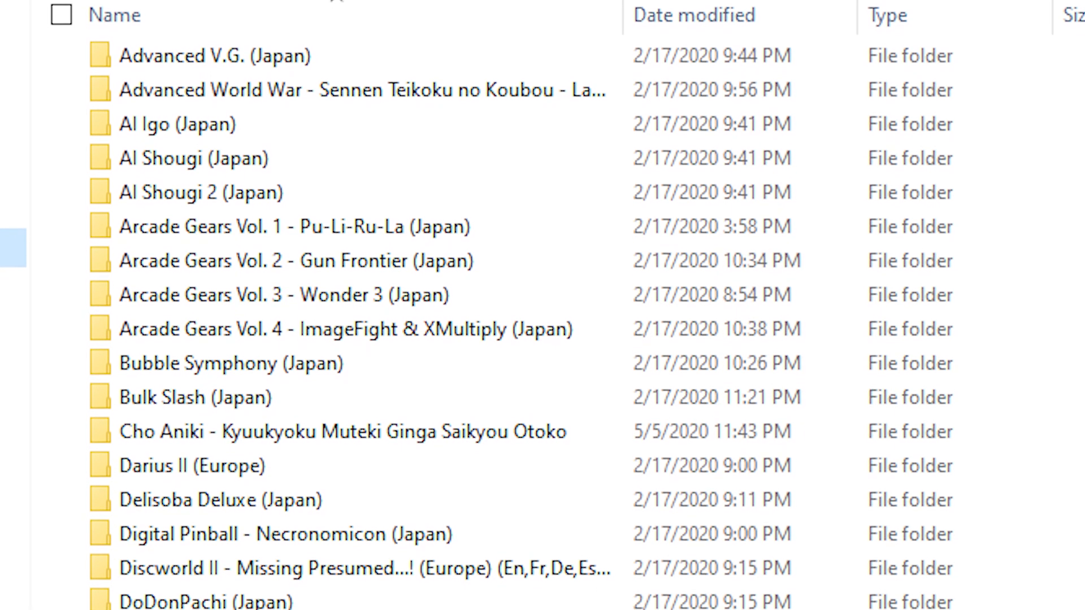
Scroll down through the game library past Policenauts (English Patched) and Radiant Silvergun.
{"action": "scroll", "scroll_direction": "down", "scroll_amount": 3}
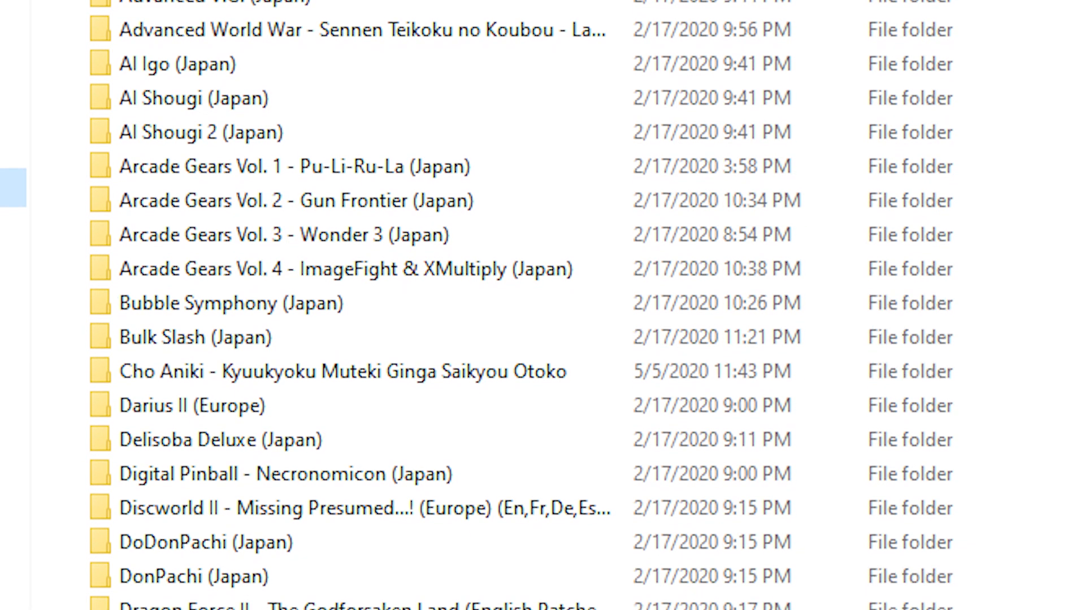
{"action": "scroll", "scroll_direction": "down", "scroll_amount": 3}
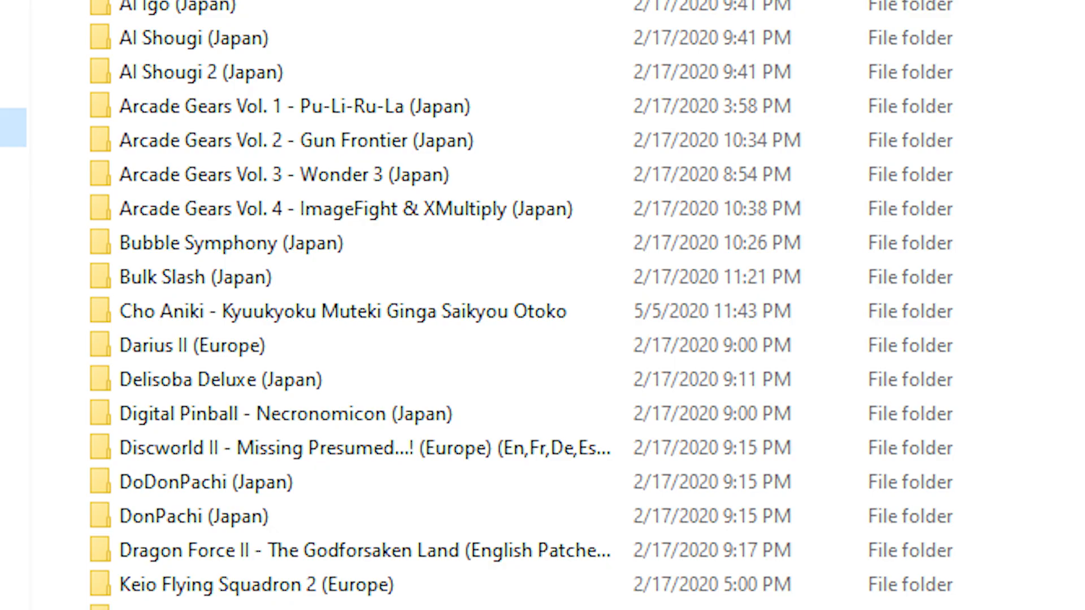
{"action": "scroll", "scroll_direction": "down", "scroll_amount": 3}
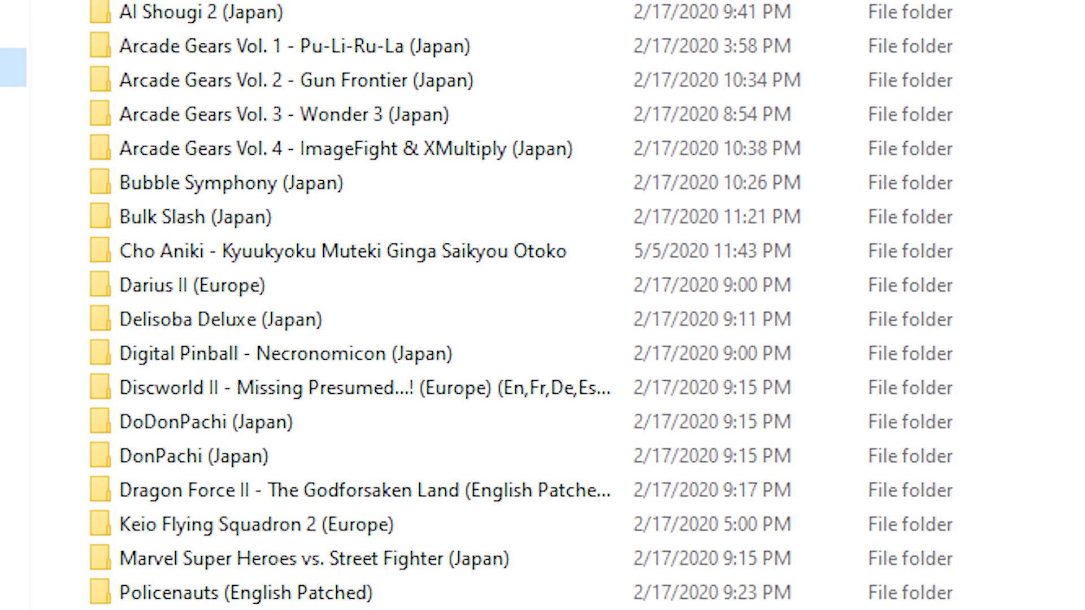
{"action": "scroll", "scroll_direction": "down", "scroll_amount": 3}
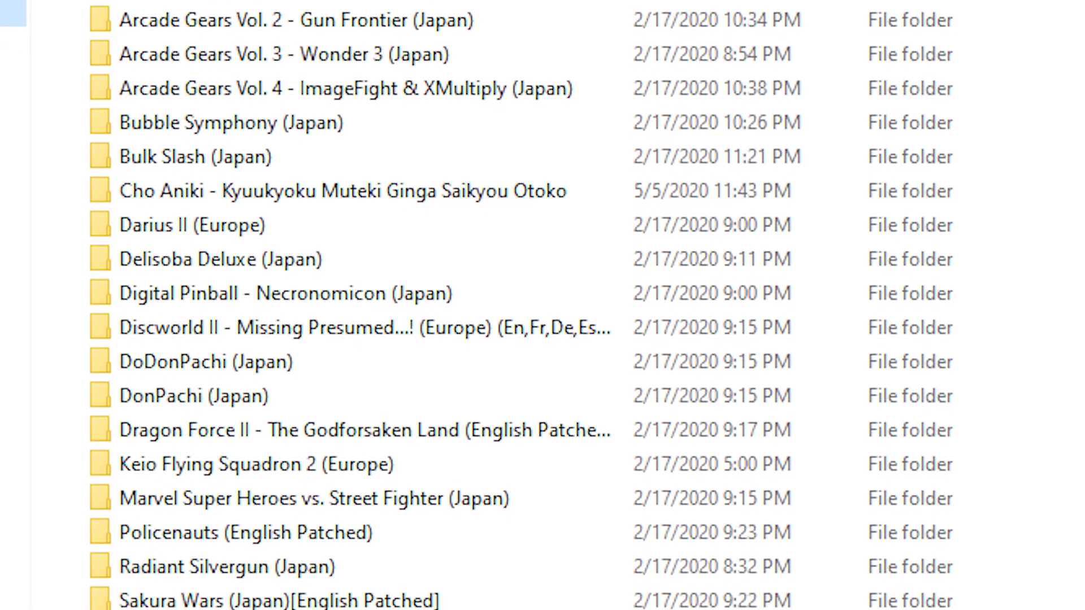
{"action": "scroll", "scroll_direction": "down", "scroll_amount": 3}
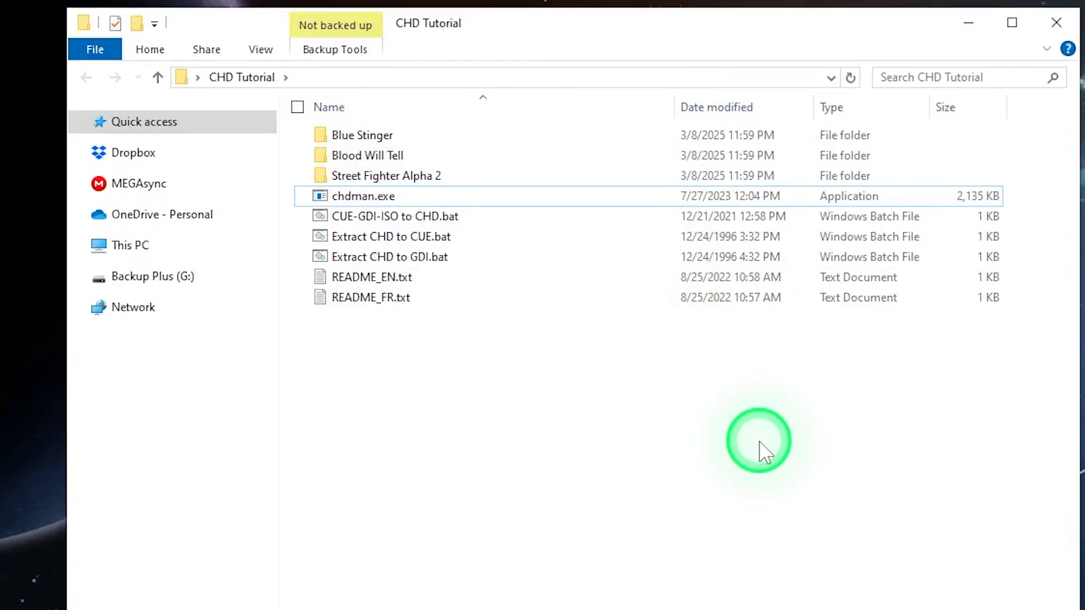
{"action": "mouse_move", "coordinate": [479, 187]}
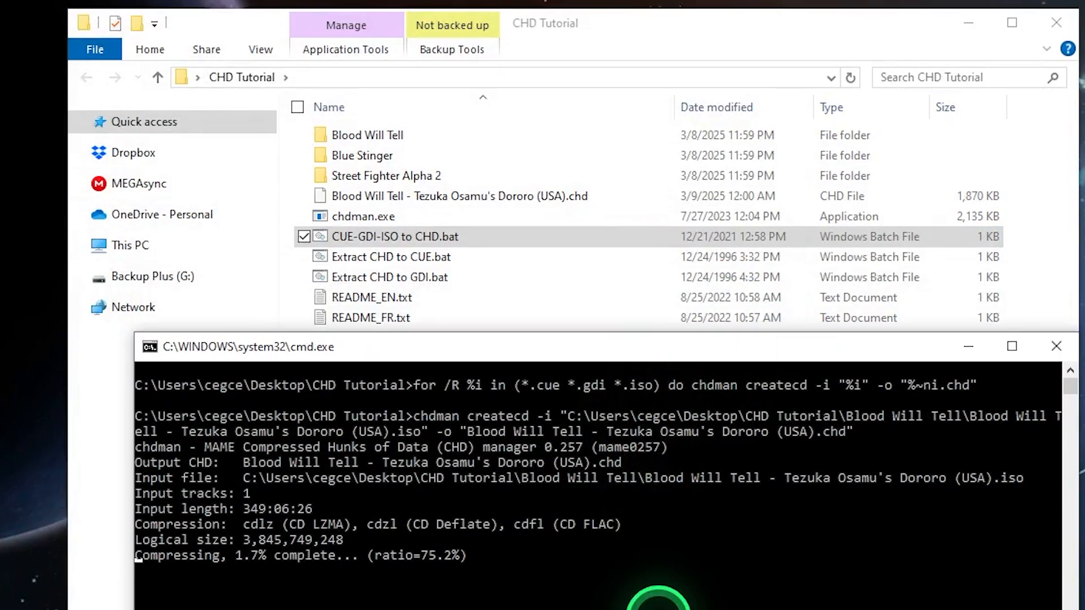
Run CUE-GDI-ISO to CHD.bat to compress the Blood Will Tell ISO from its subfolder into a .chd.
{"action": "left_click", "coordinate": [1056, 345]}
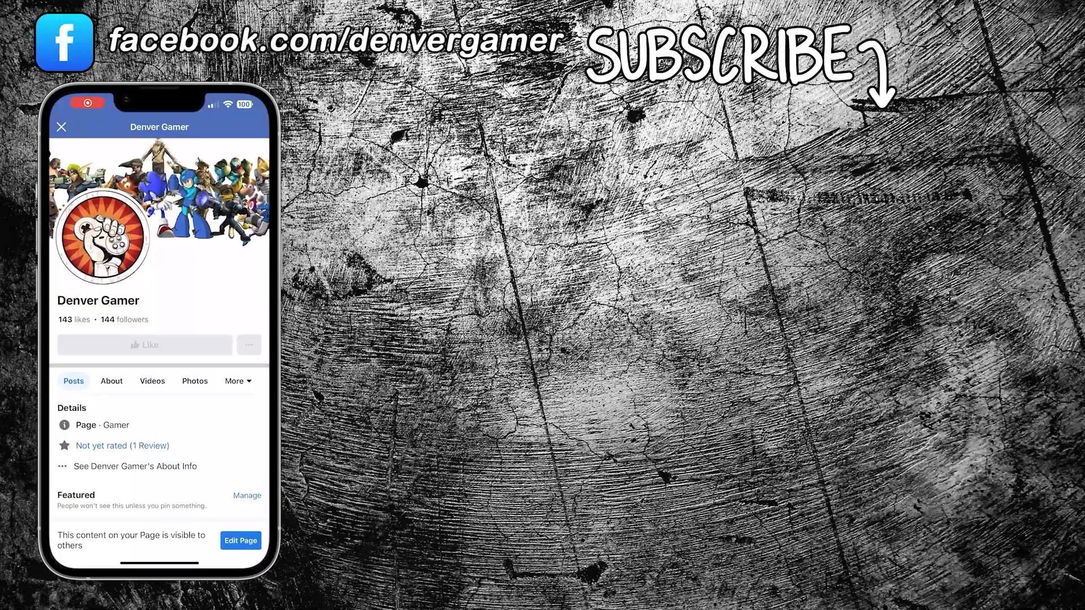
Scroll the outro through the Denver Gamer Facebook page and subscribe prompt.
{"action": "scroll", "scroll_direction": "down", "scroll_amount": 3}
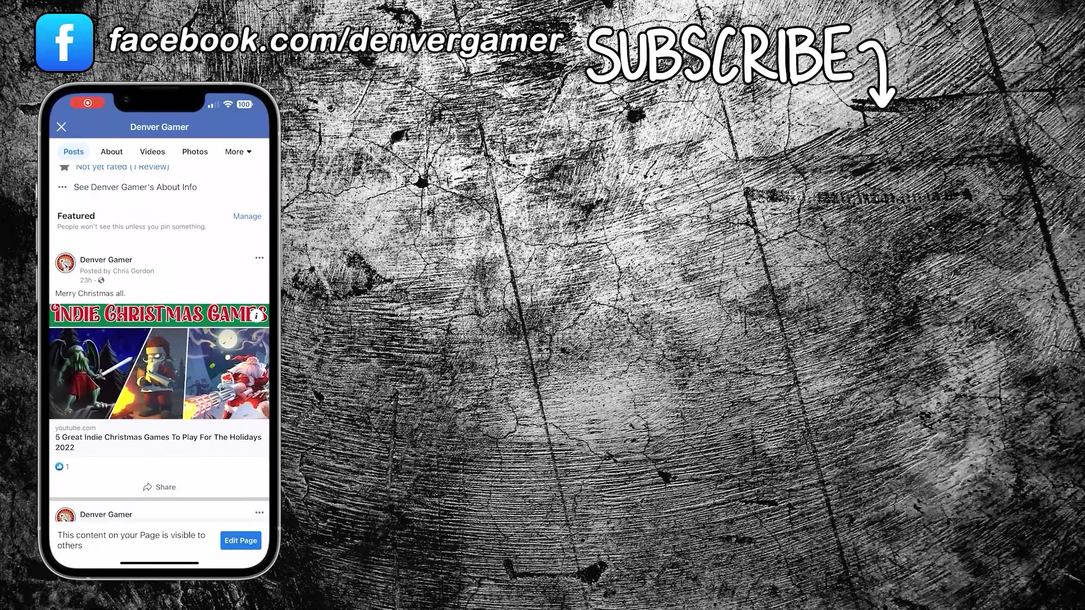